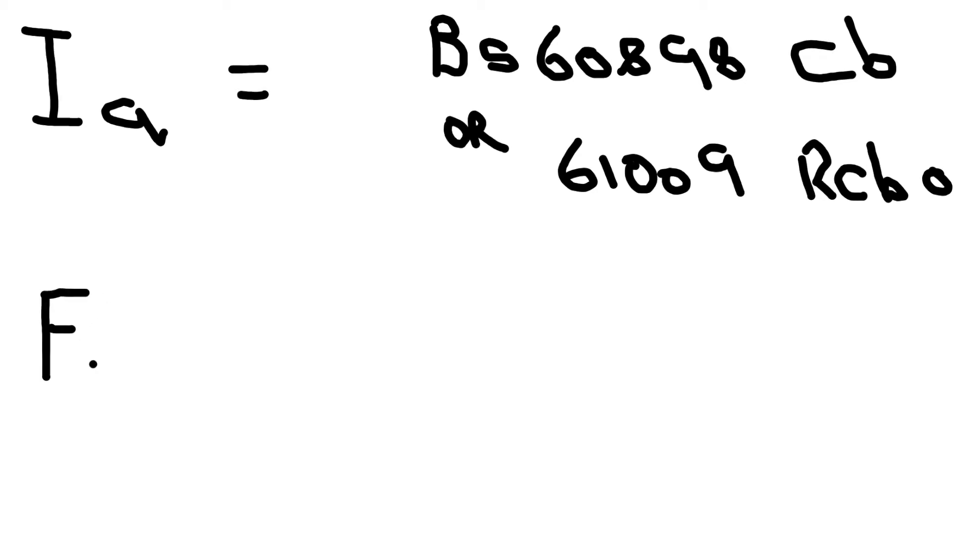
Step: Handwrite the start of the 'F.' line below the Ia note
left_click_drag(91, 335, 244, 365)
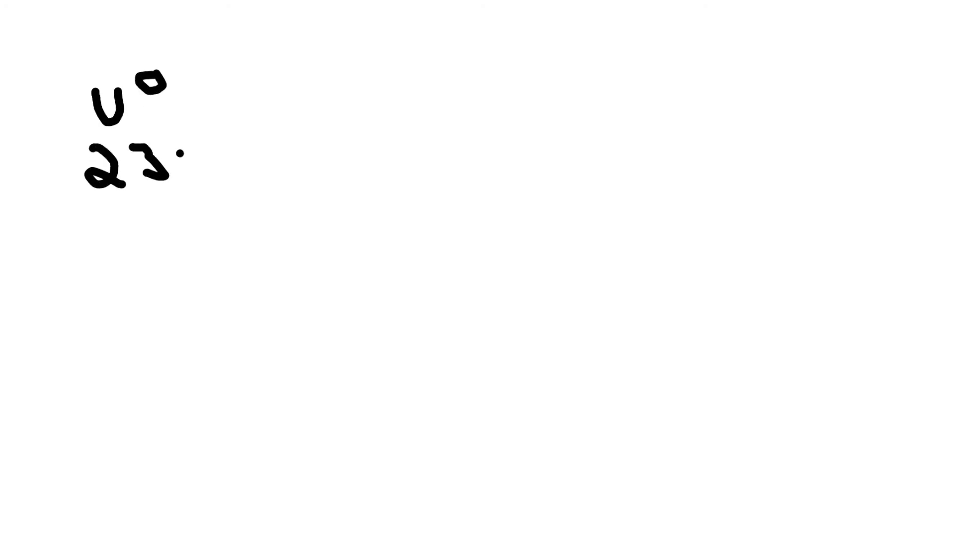
Step: Handwrite '230 × C…' as the U0 value and its multiplication term
left_click_drag(183, 164, 261, 146)
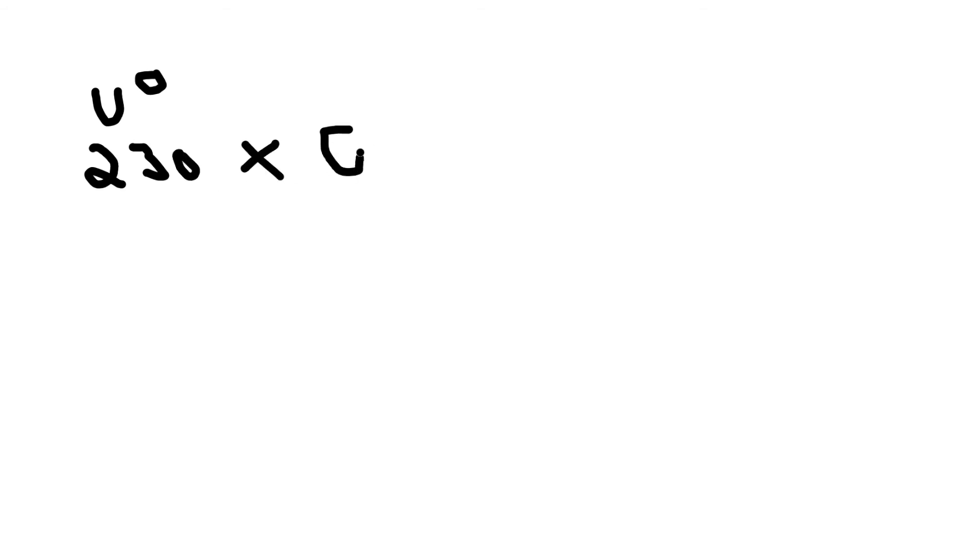
left_click_drag(329, 152, 462, 146)
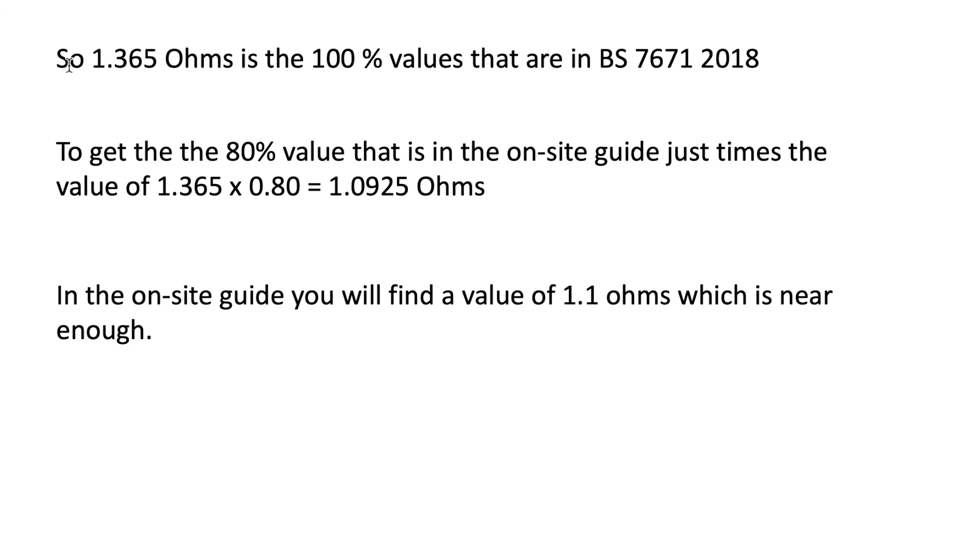
mouse_move(202, 222)
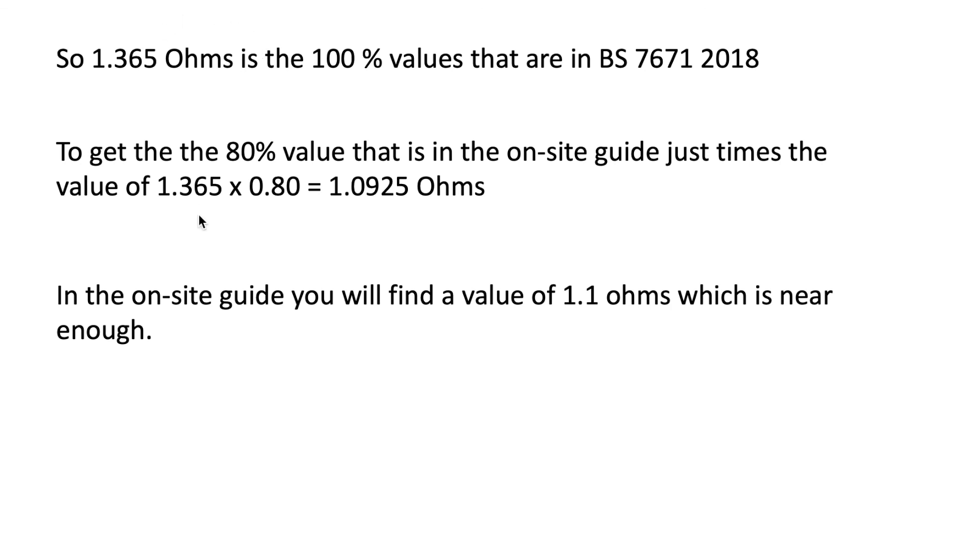